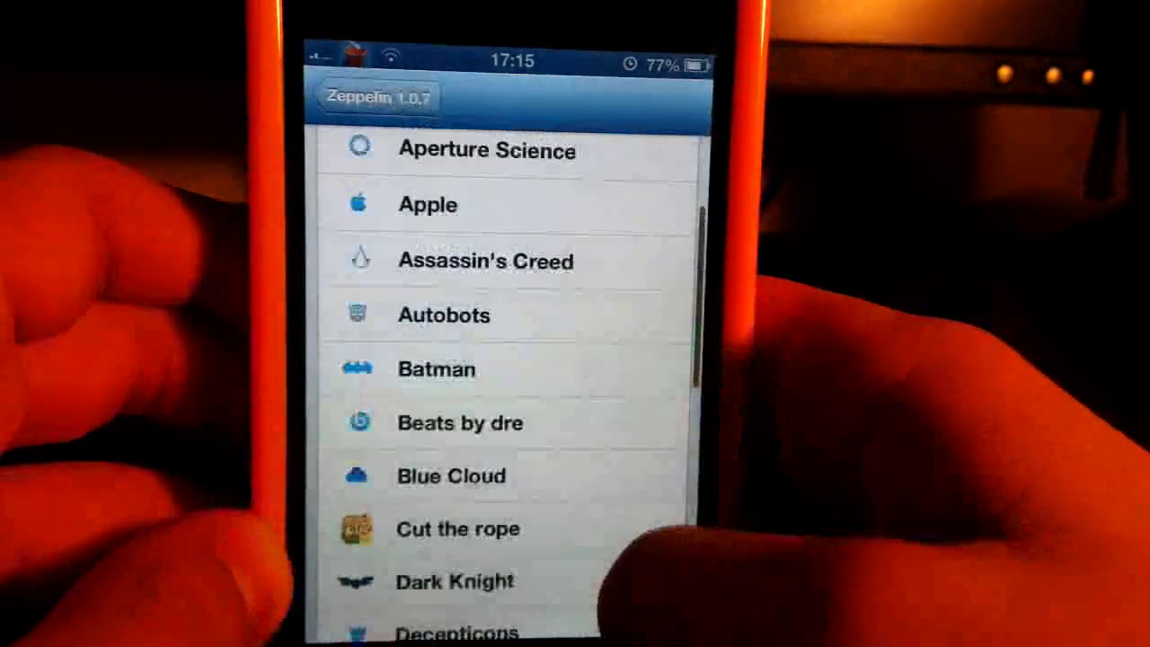
- Scroll through Zeppelin's carrier logo list in Settings
scroll(down, 3)
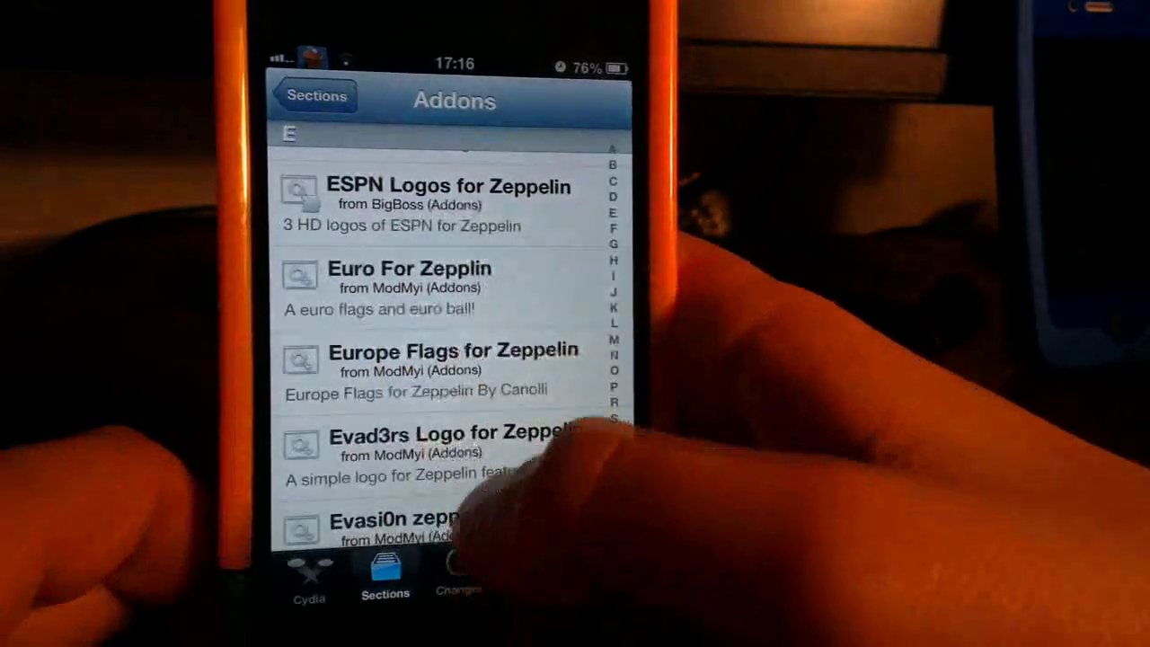
- Return to the SpringBoard home screen, now showing the Batman carrier logo
click(422, 445)
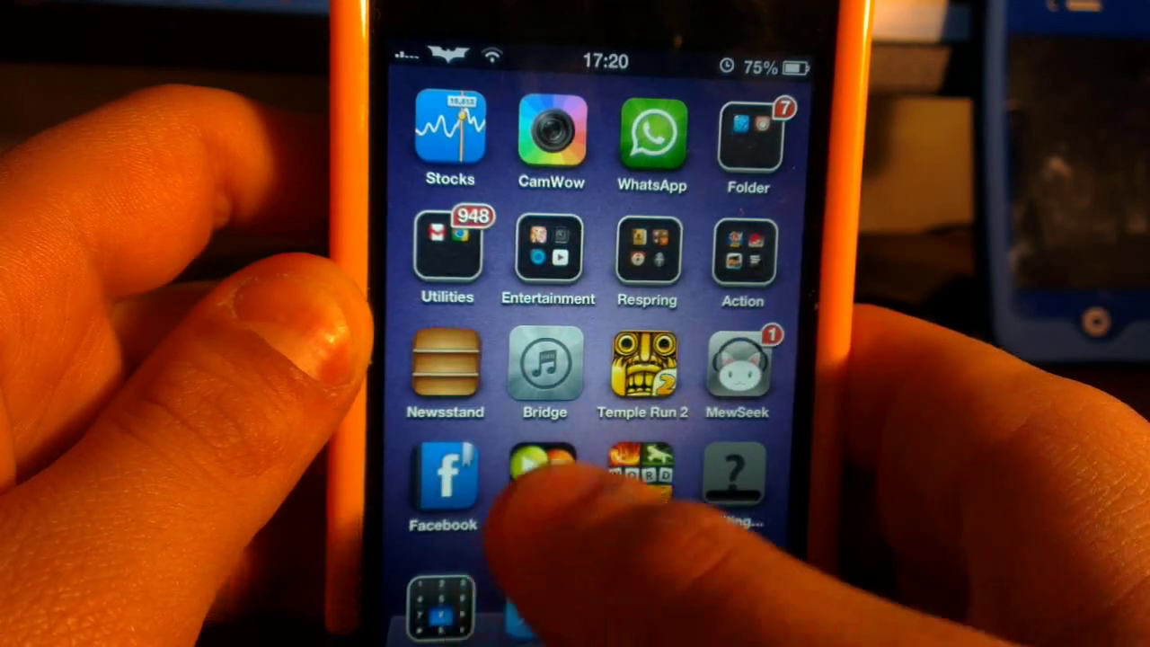
- Swipe to the first home screen page with Messages, Calendar and Photos
click(647, 252)
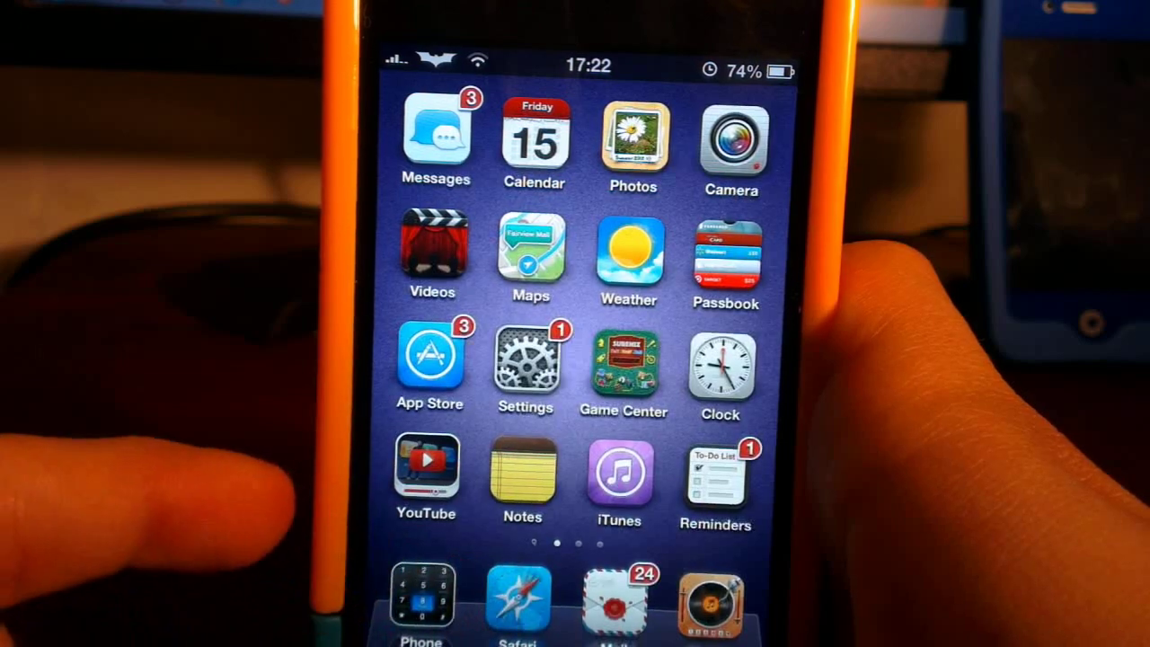
- Swipe to the second home screen page and launch MewSeek v2.7
scroll(left, 3)
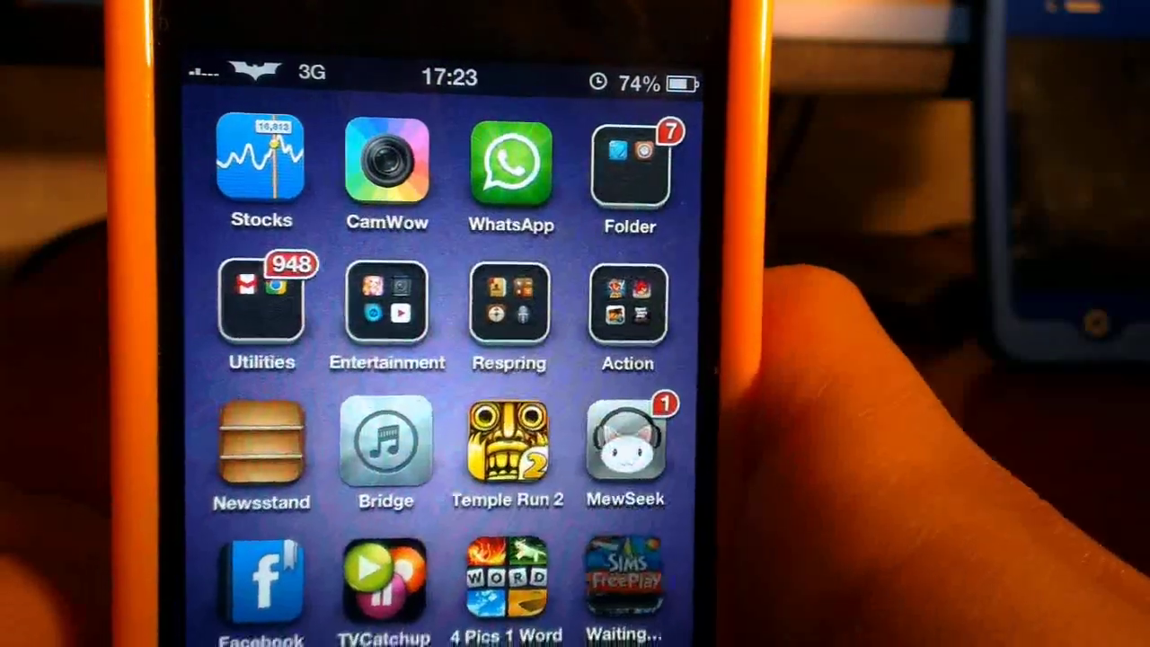
click(626, 440)
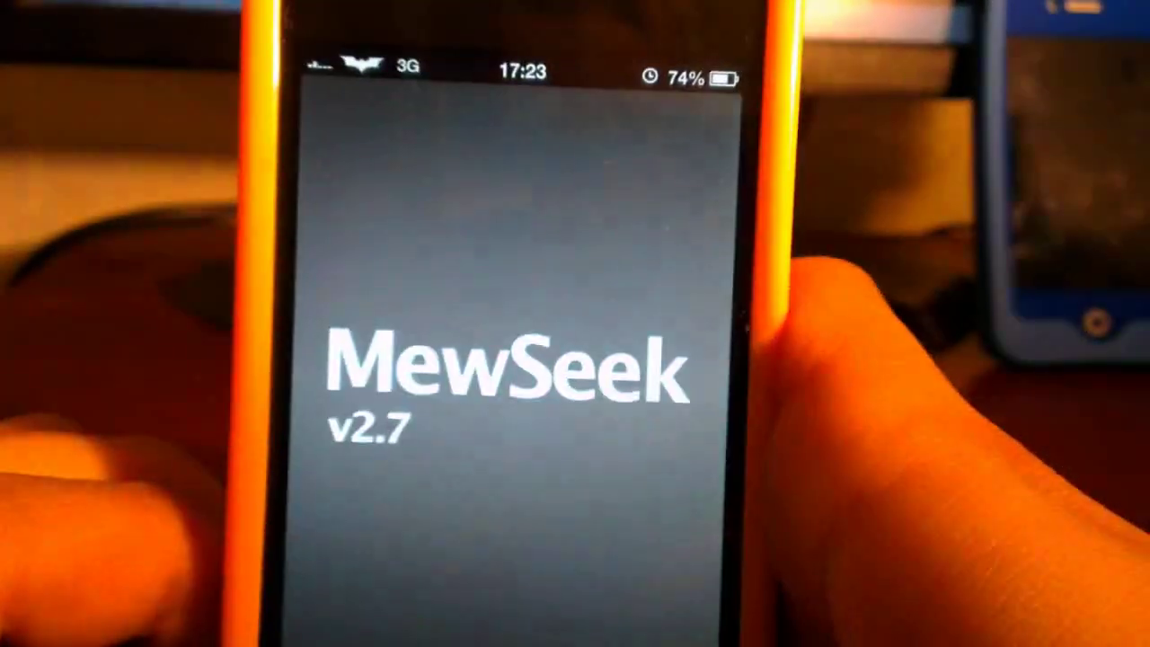